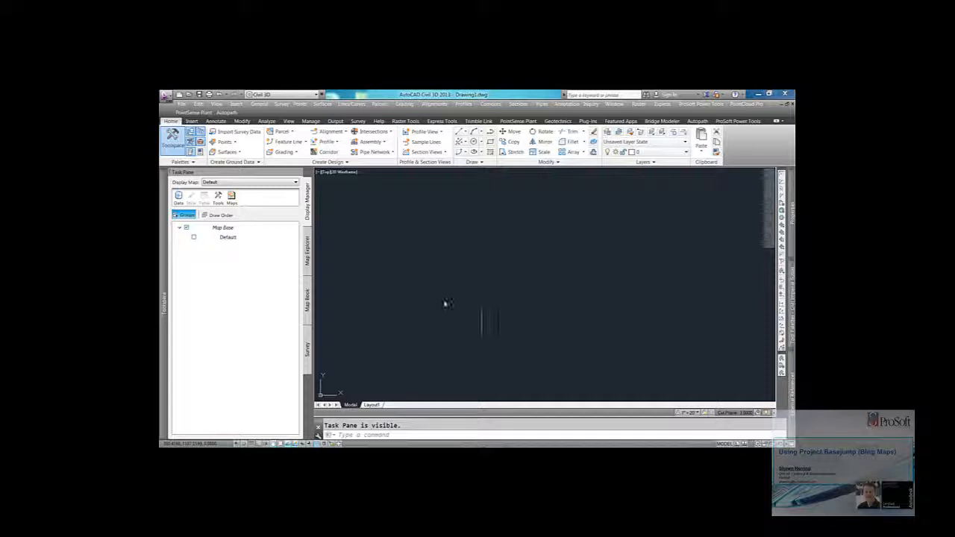
Step: Start a Basemap Services connection from the Task Pane's Data Connect options
click(179, 194)
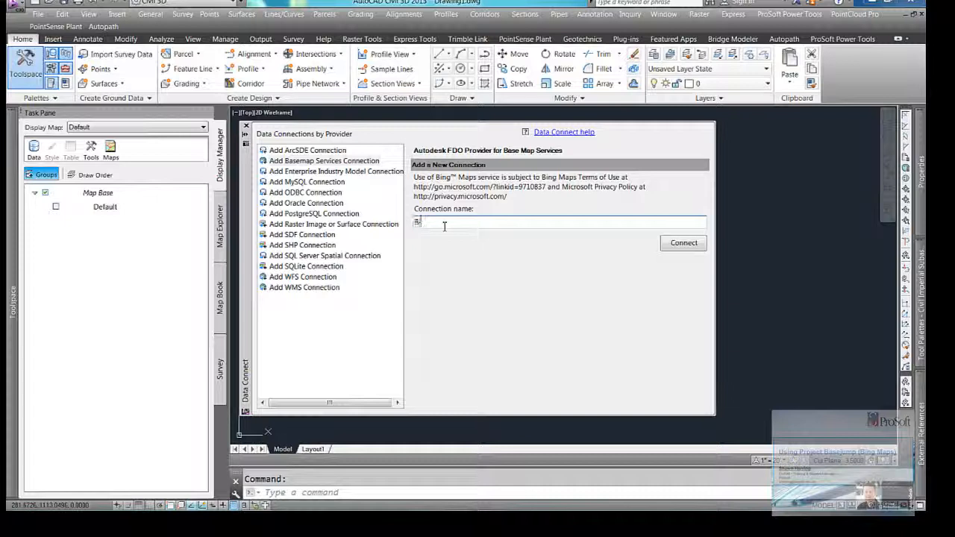
Step: Name the connection 'Bing Maps' and connect, listing Aerial, Aerial with Labels and Road sources
text(Bing Maps)
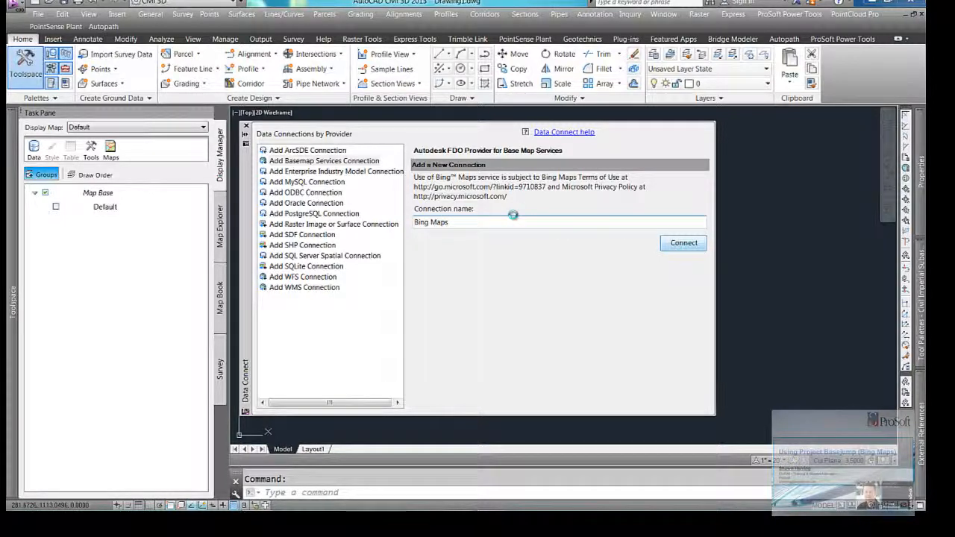
click(683, 242)
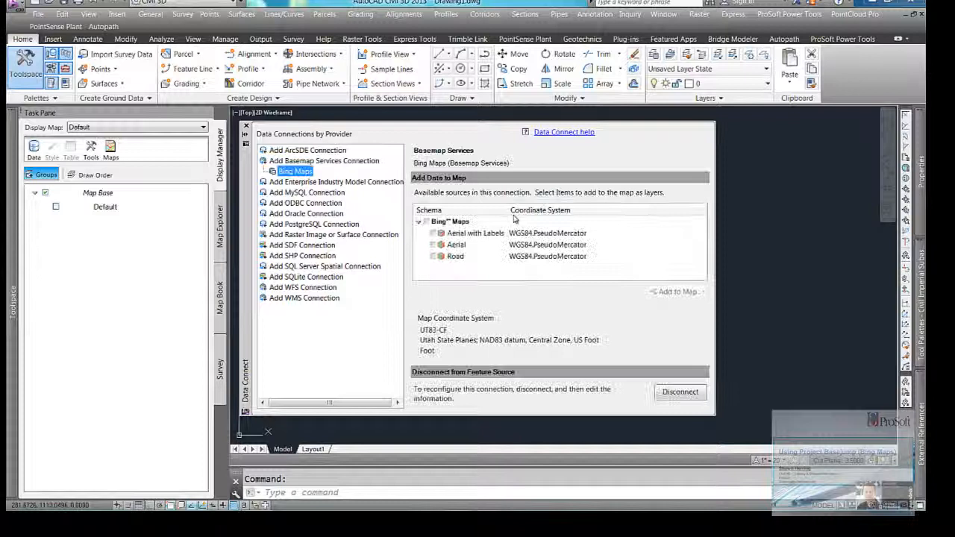
Step: Include the Aerial, Aerial with Labels and Road sources for adding to the map
click(456, 245)
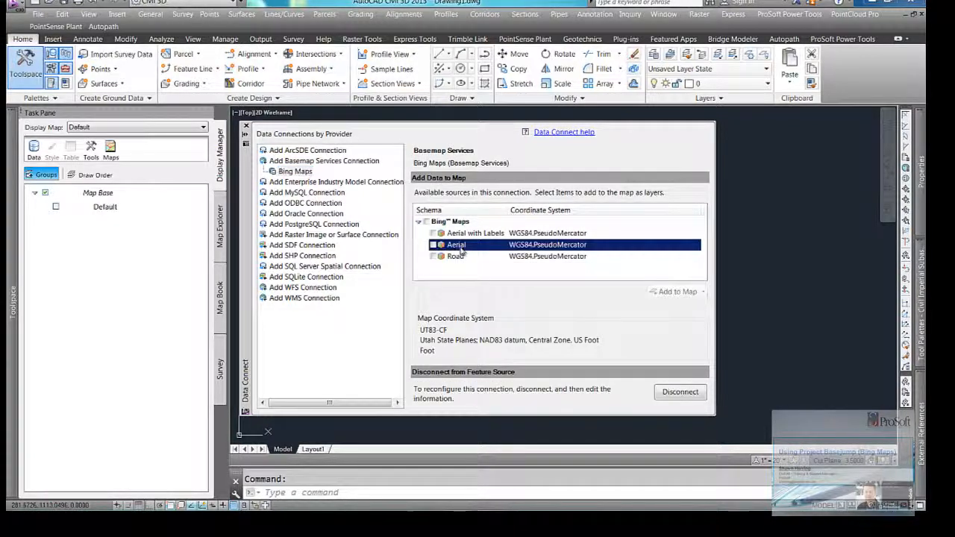
click(475, 233)
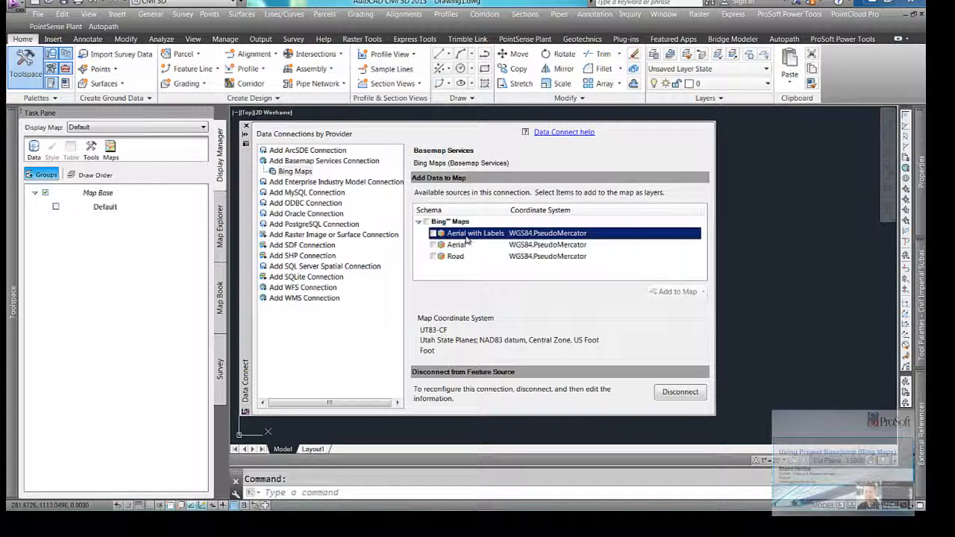
click(432, 257)
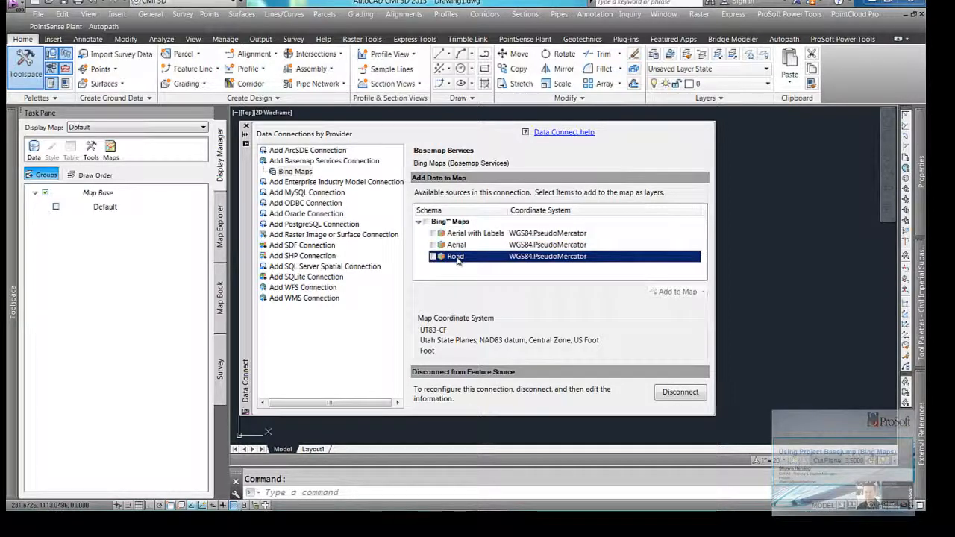
mouse_move(453, 257)
text(w)
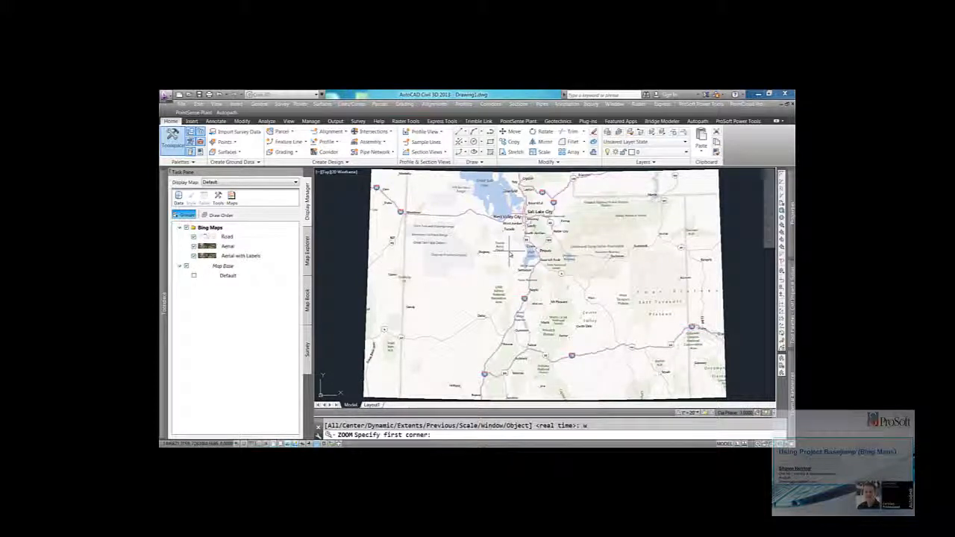
Step: Zoom into the residential subdivision so it shows as Bing aerial imagery
click(511, 252)
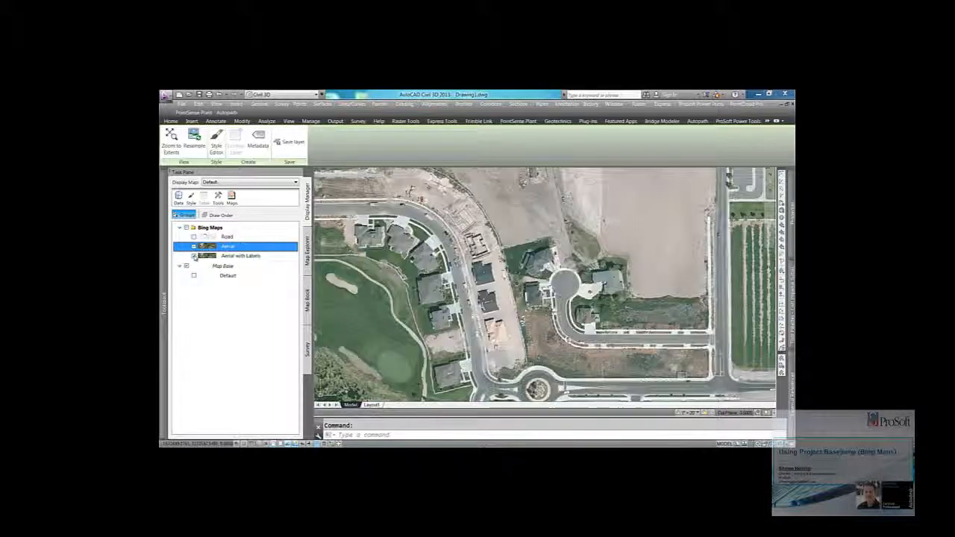
Step: Resample the Aerial layer from Display Manager, fixing the current view as an imagery rectangle
click(240, 257)
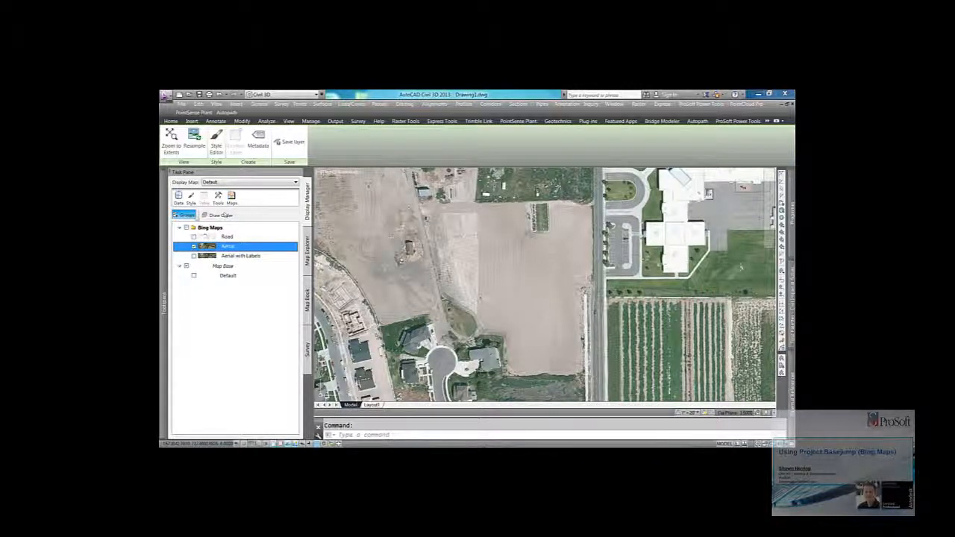
right_click(226, 246)
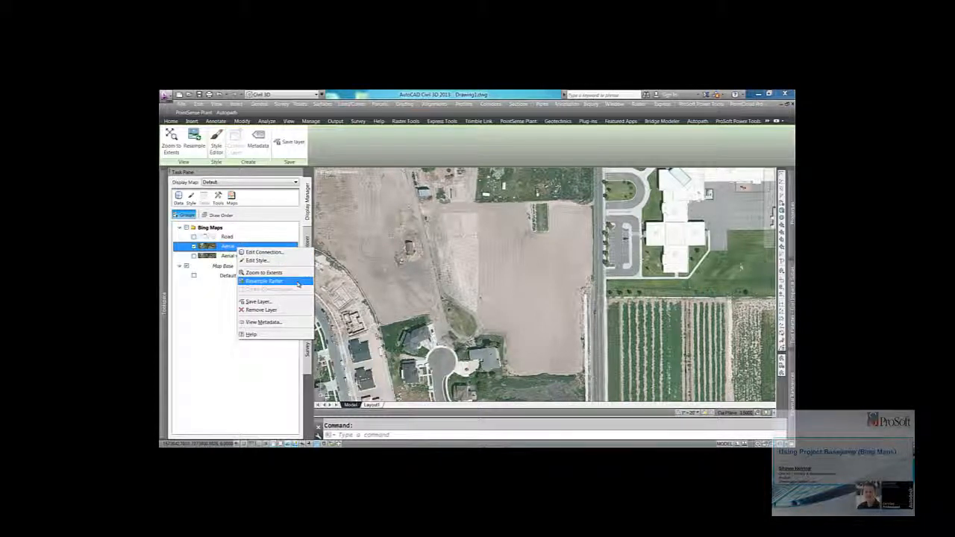
click(263, 281)
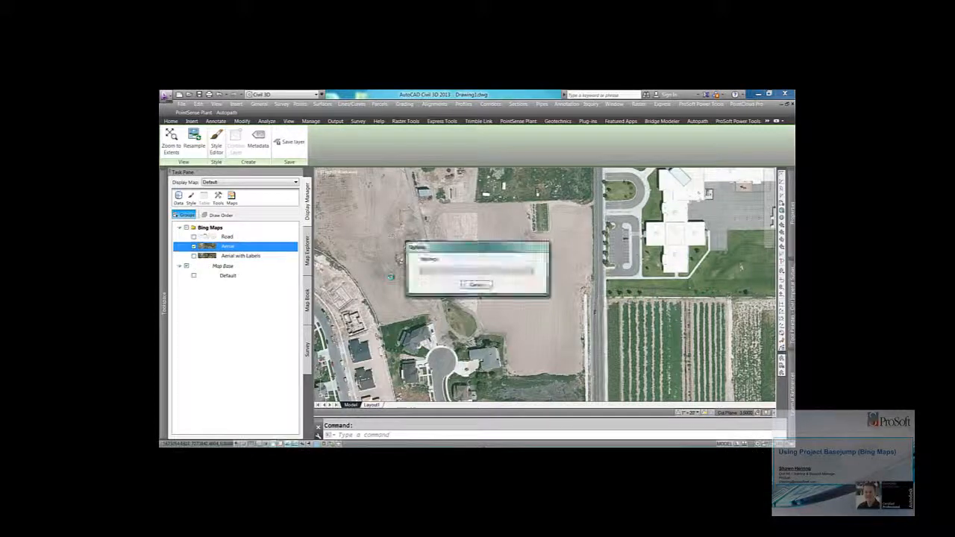
click(478, 284)
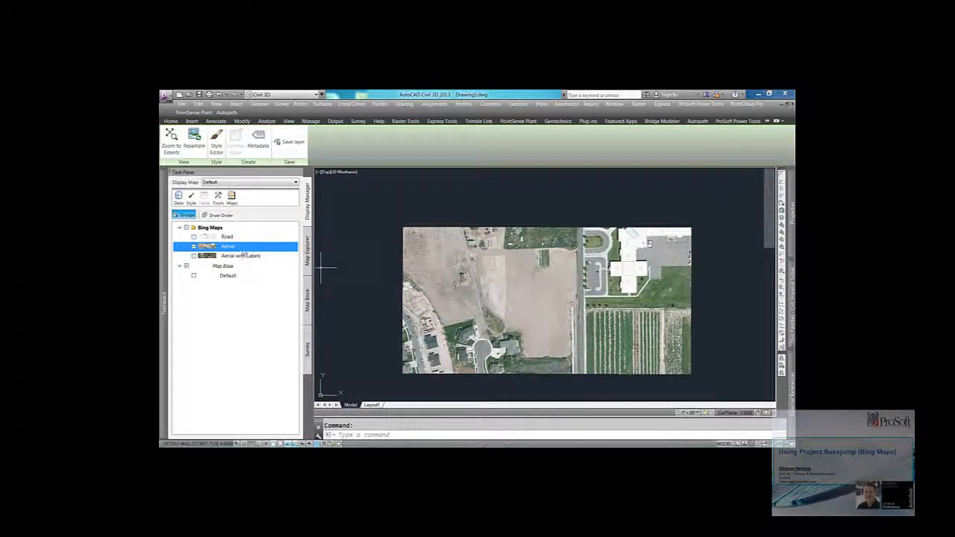
right_click(227, 246)
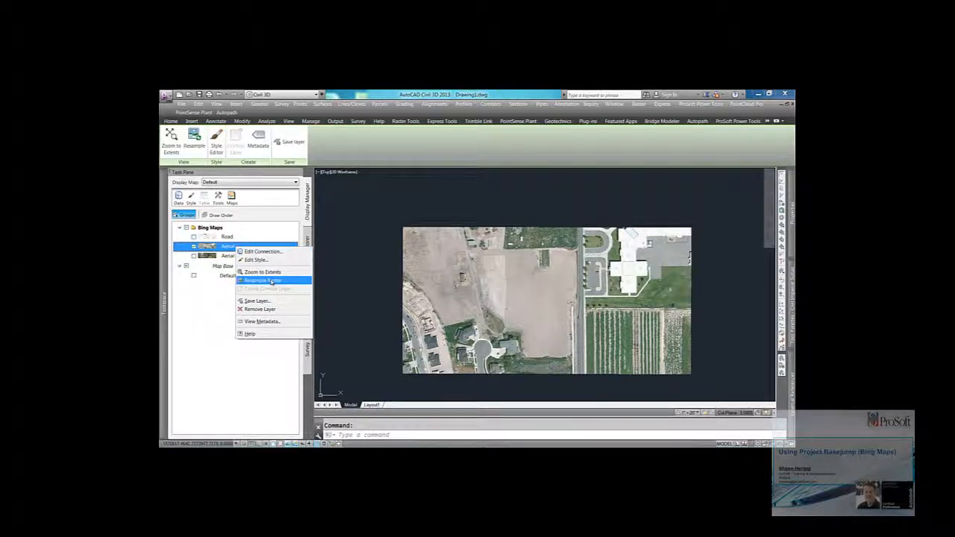
click(263, 280)
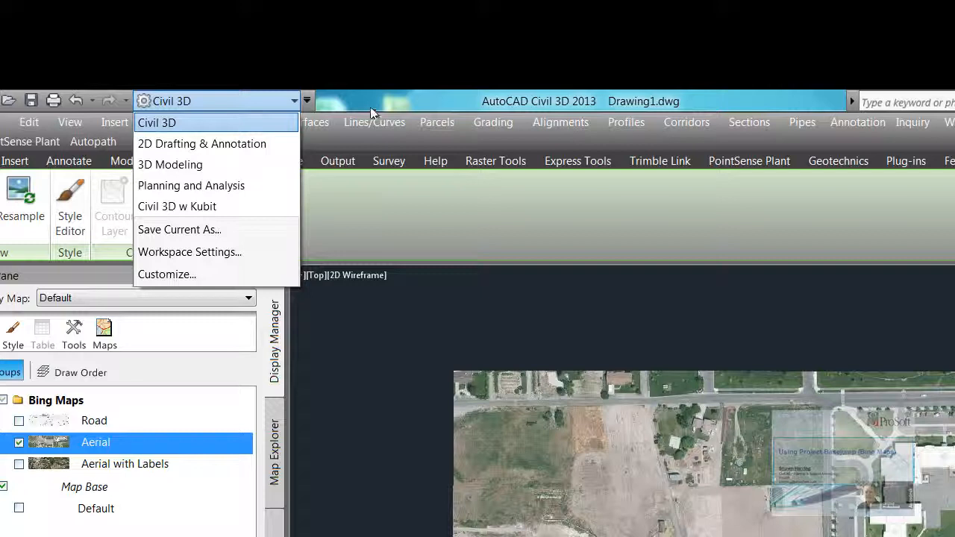
Step: Run MAPEXPORTCURRENTMAPTODWG to bring up the save-to-DWG dialog
click(156, 123)
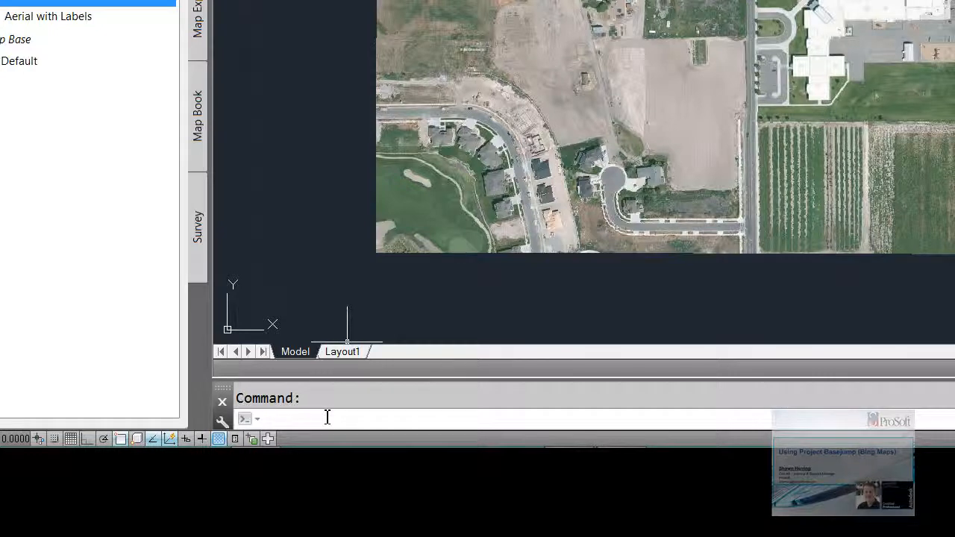
text(mapexpor)
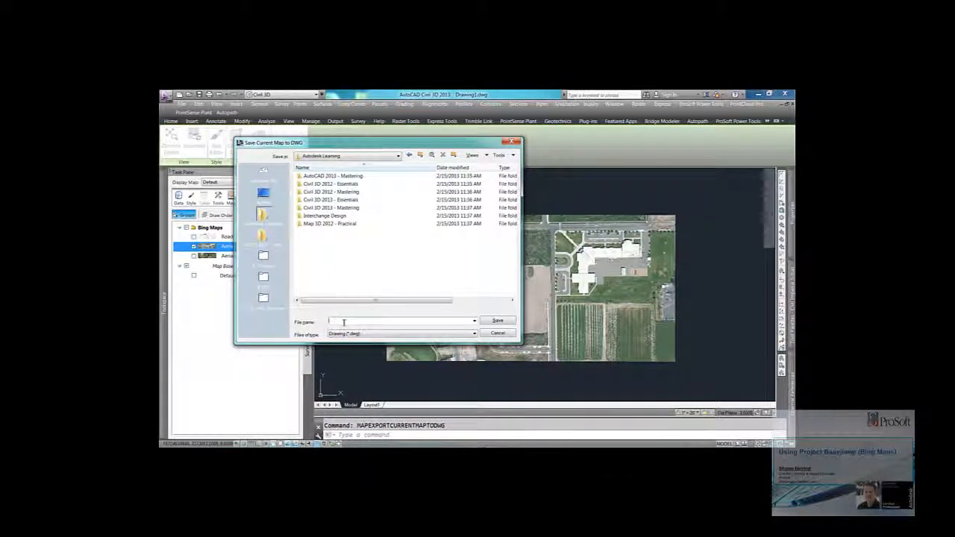
Step: Save the exported map as 'Test' and answer the Raster Design delete-image prompt
text(Test)
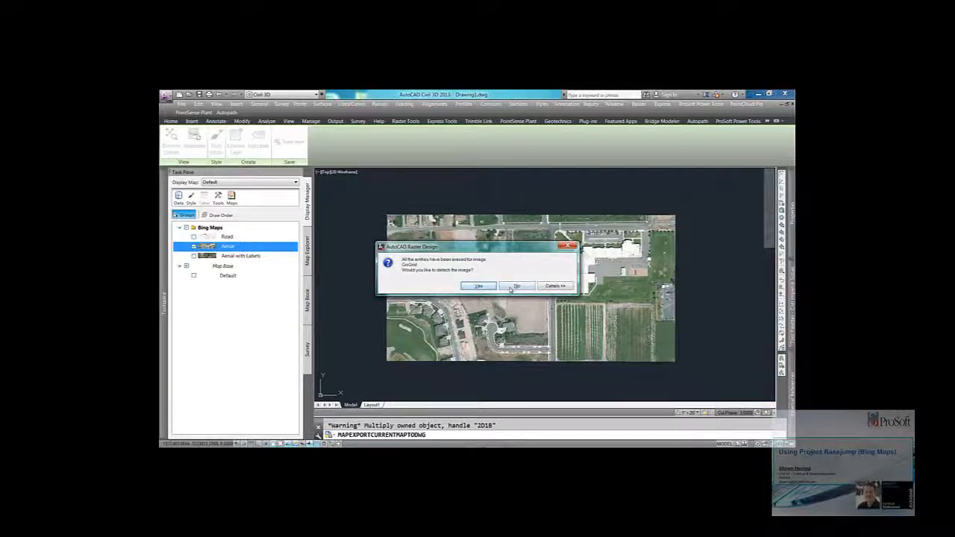
click(517, 287)
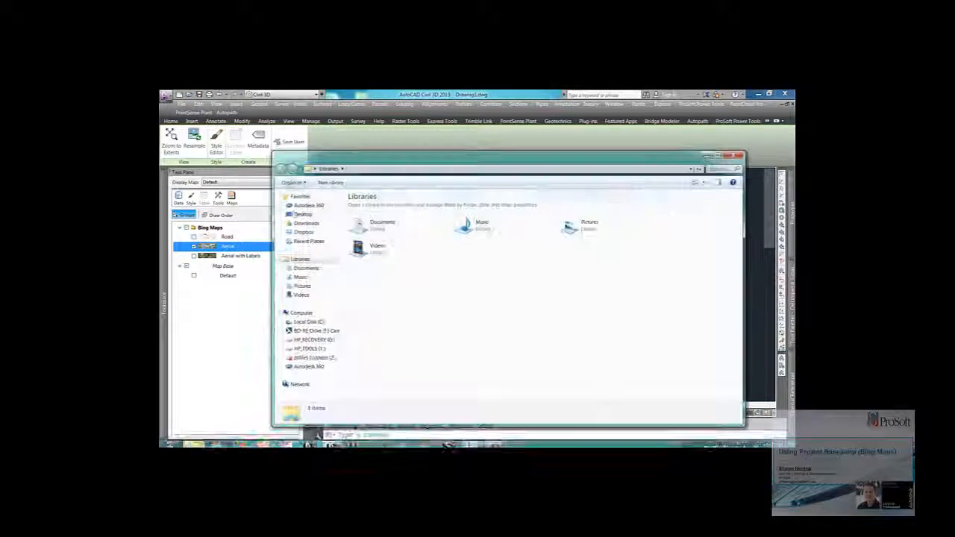
Step: Browse to C: > Autodesk Learning, inspect the exported PNG, and open Test.dwg
click(317, 331)
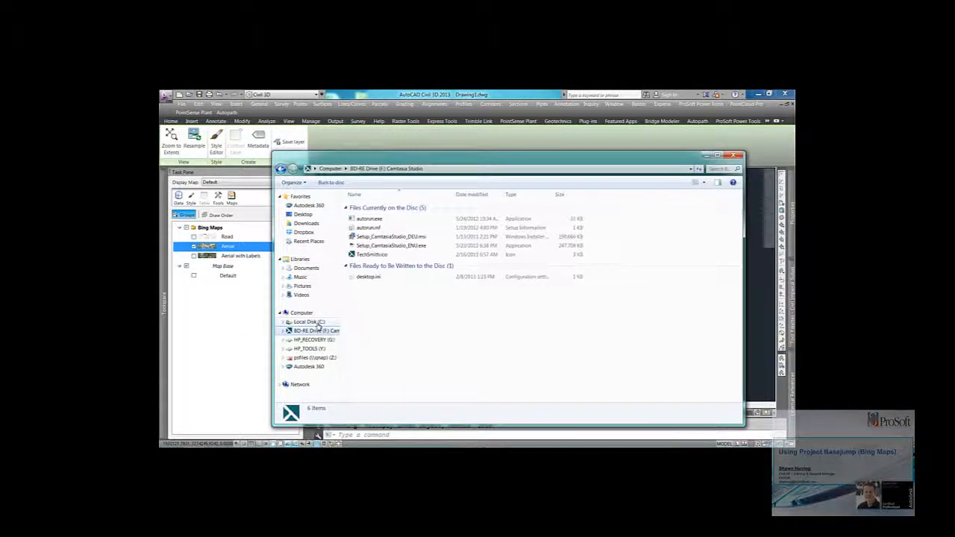
click(309, 323)
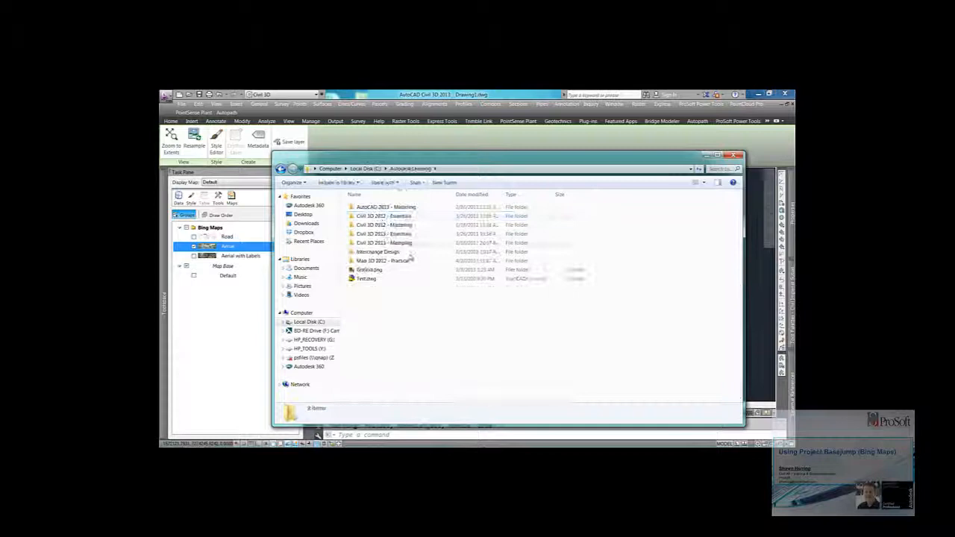
click(367, 279)
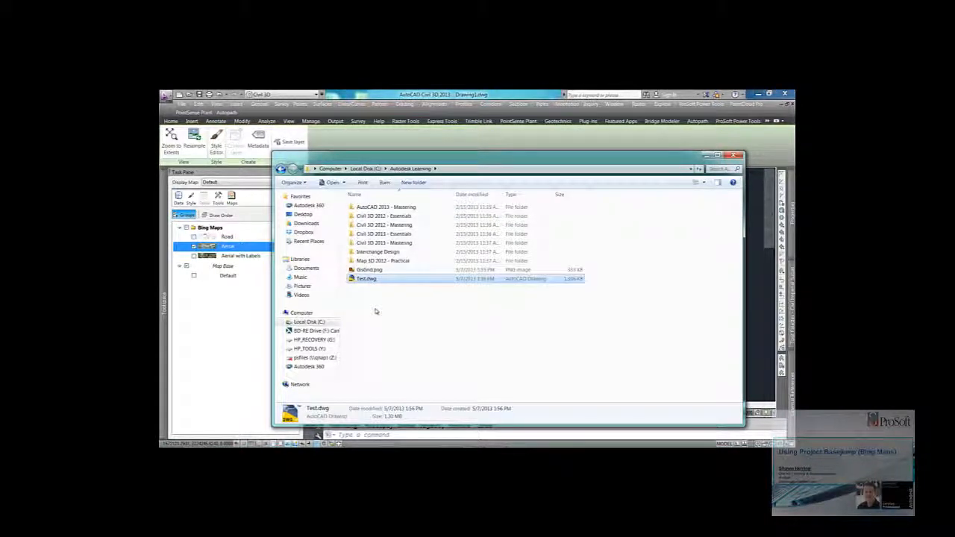
double_click(367, 268)
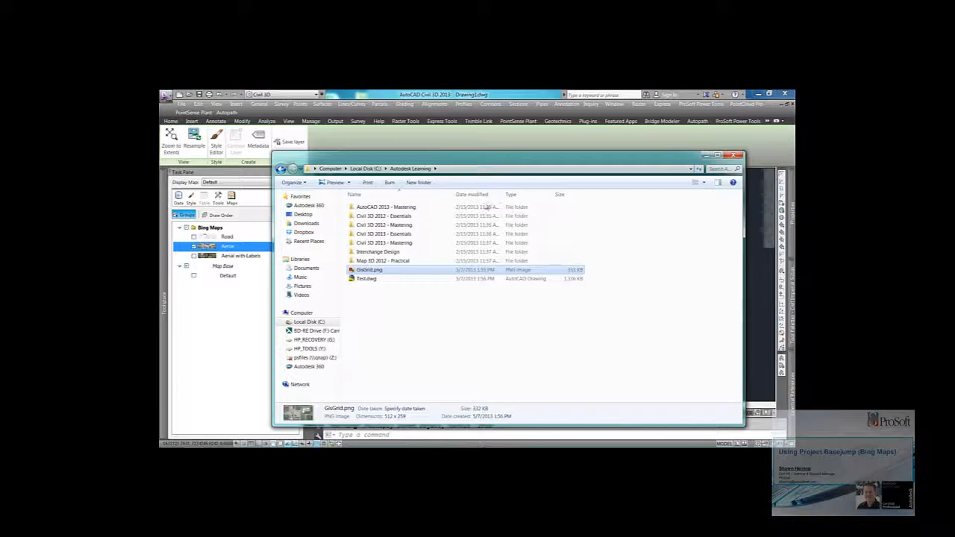
click(366, 279)
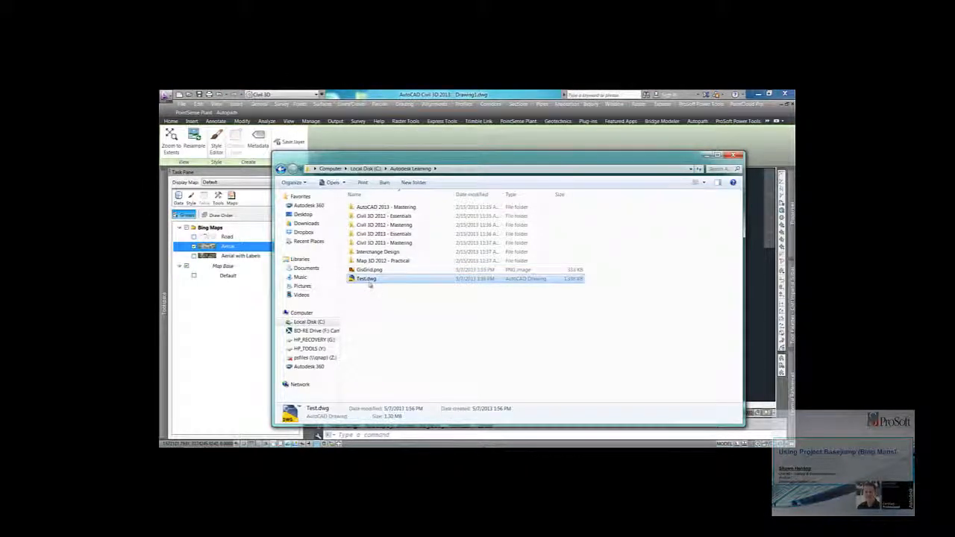
mouse_move(367, 279)
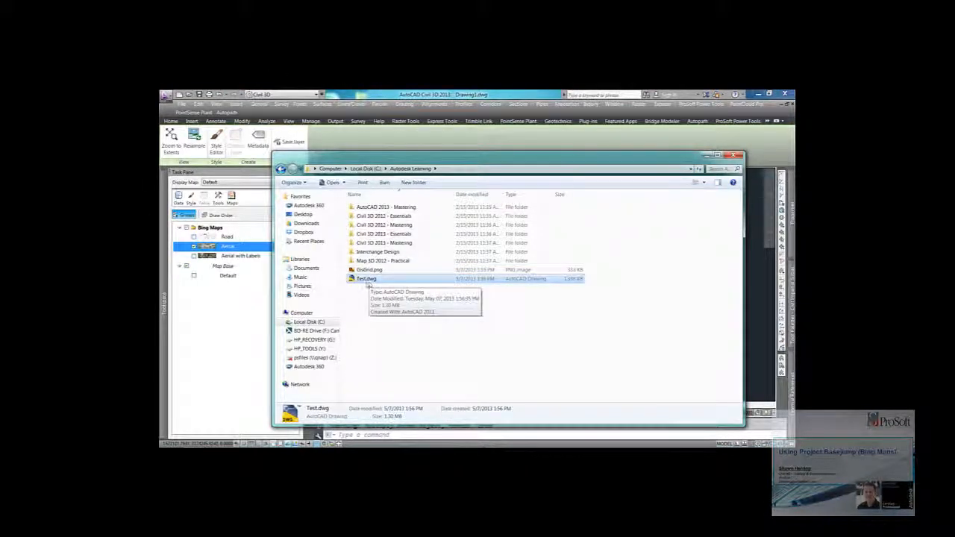
double_click(366, 279)
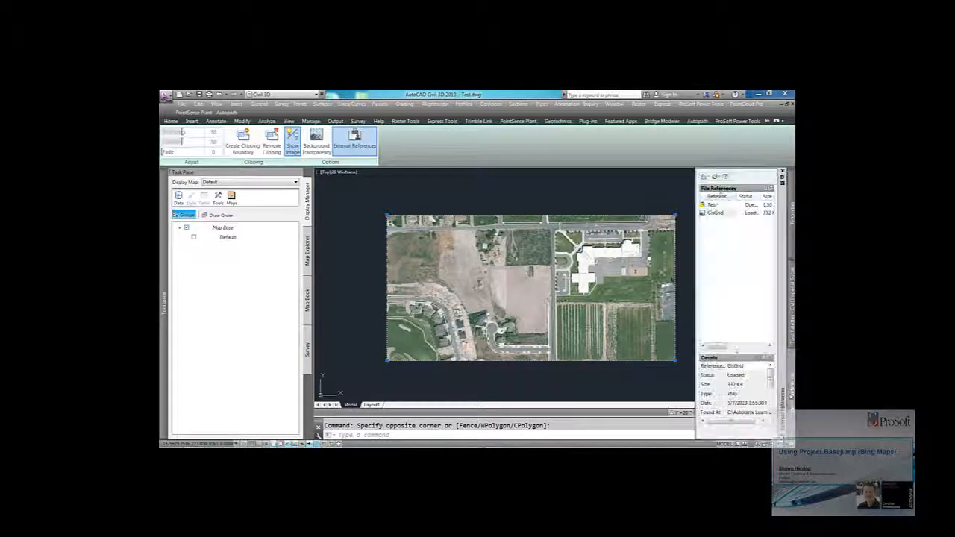
Step: Close the External References palette and cancel the pending command, leaving the aerial image shown
click(716, 212)
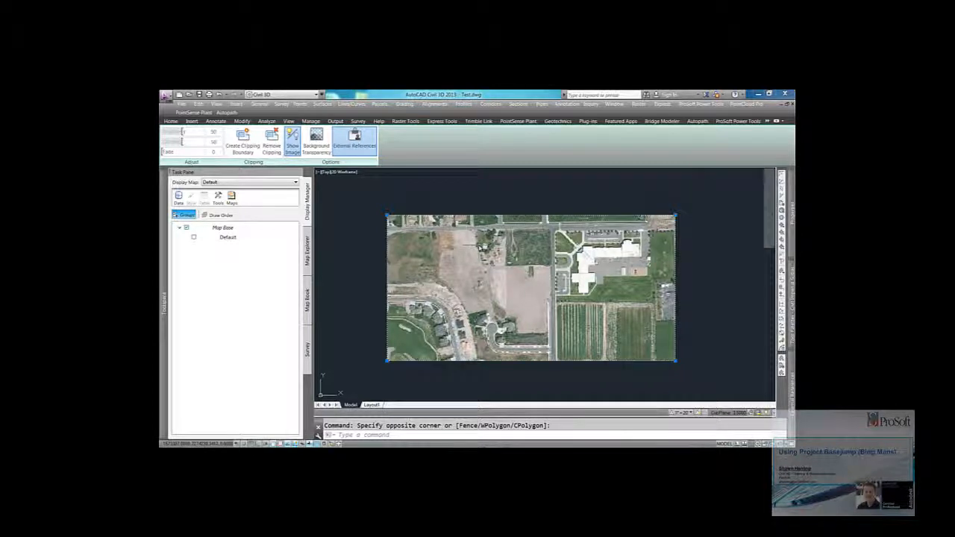
key(Escape)
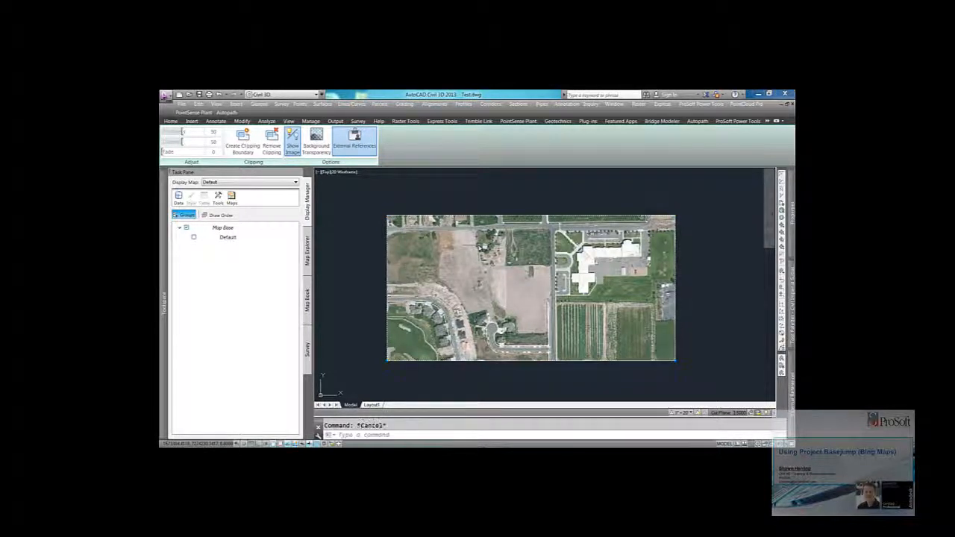
click(170, 121)
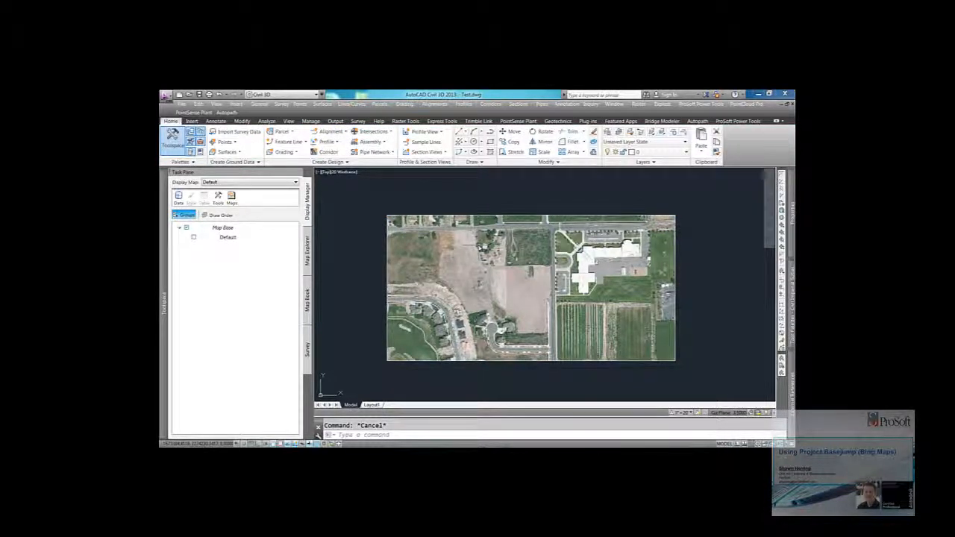